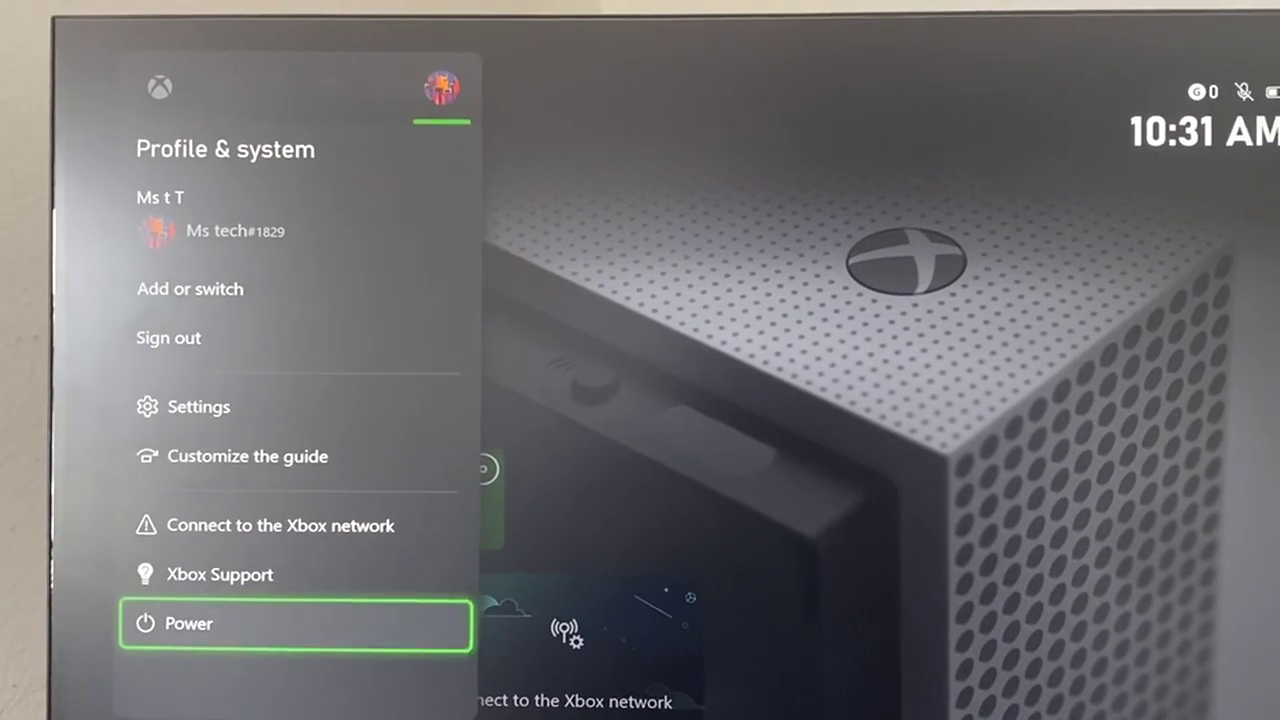
Step: Select Power in the Profile & system guide to show turn off and restart options
left_click(186, 624)
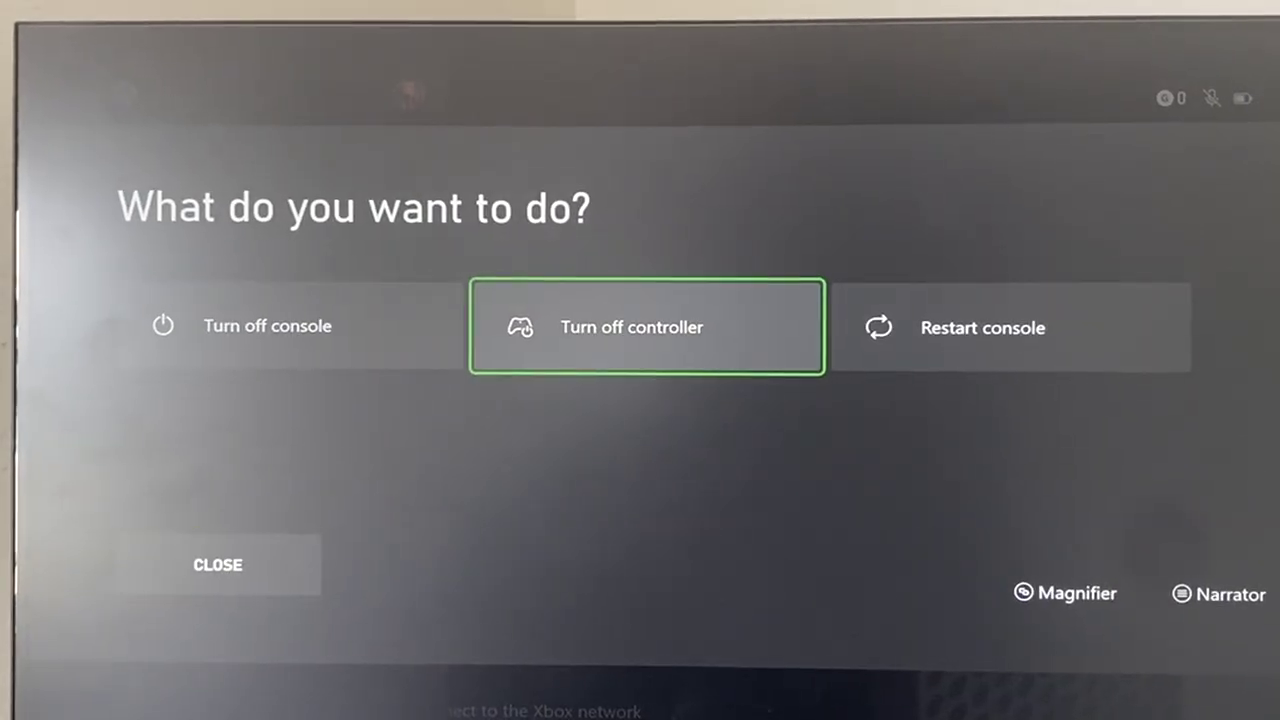